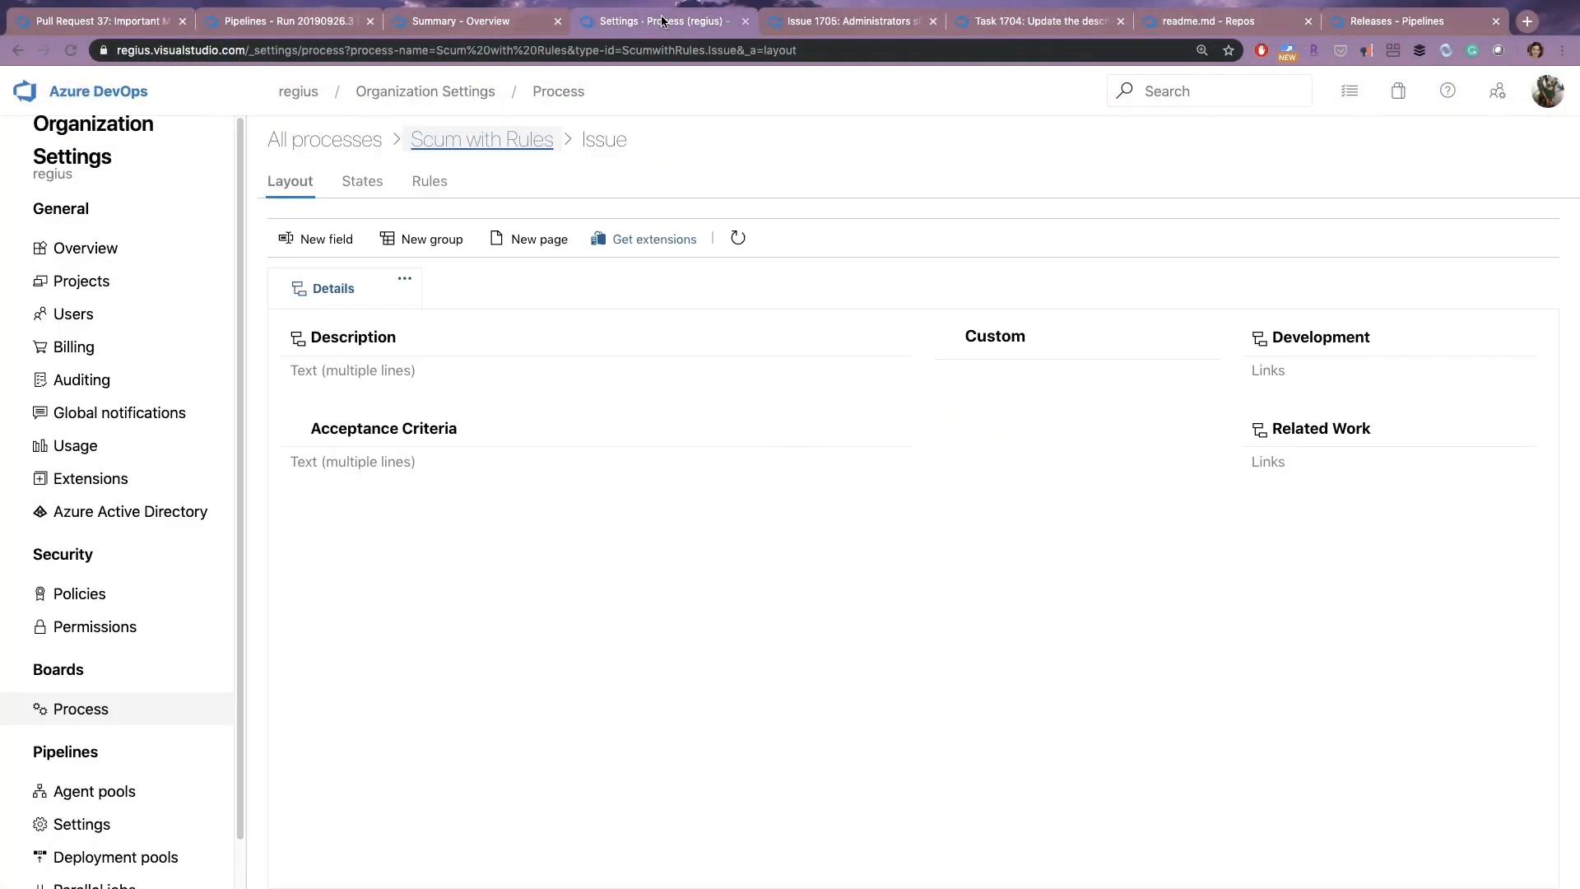
mouse_move(890, 602)
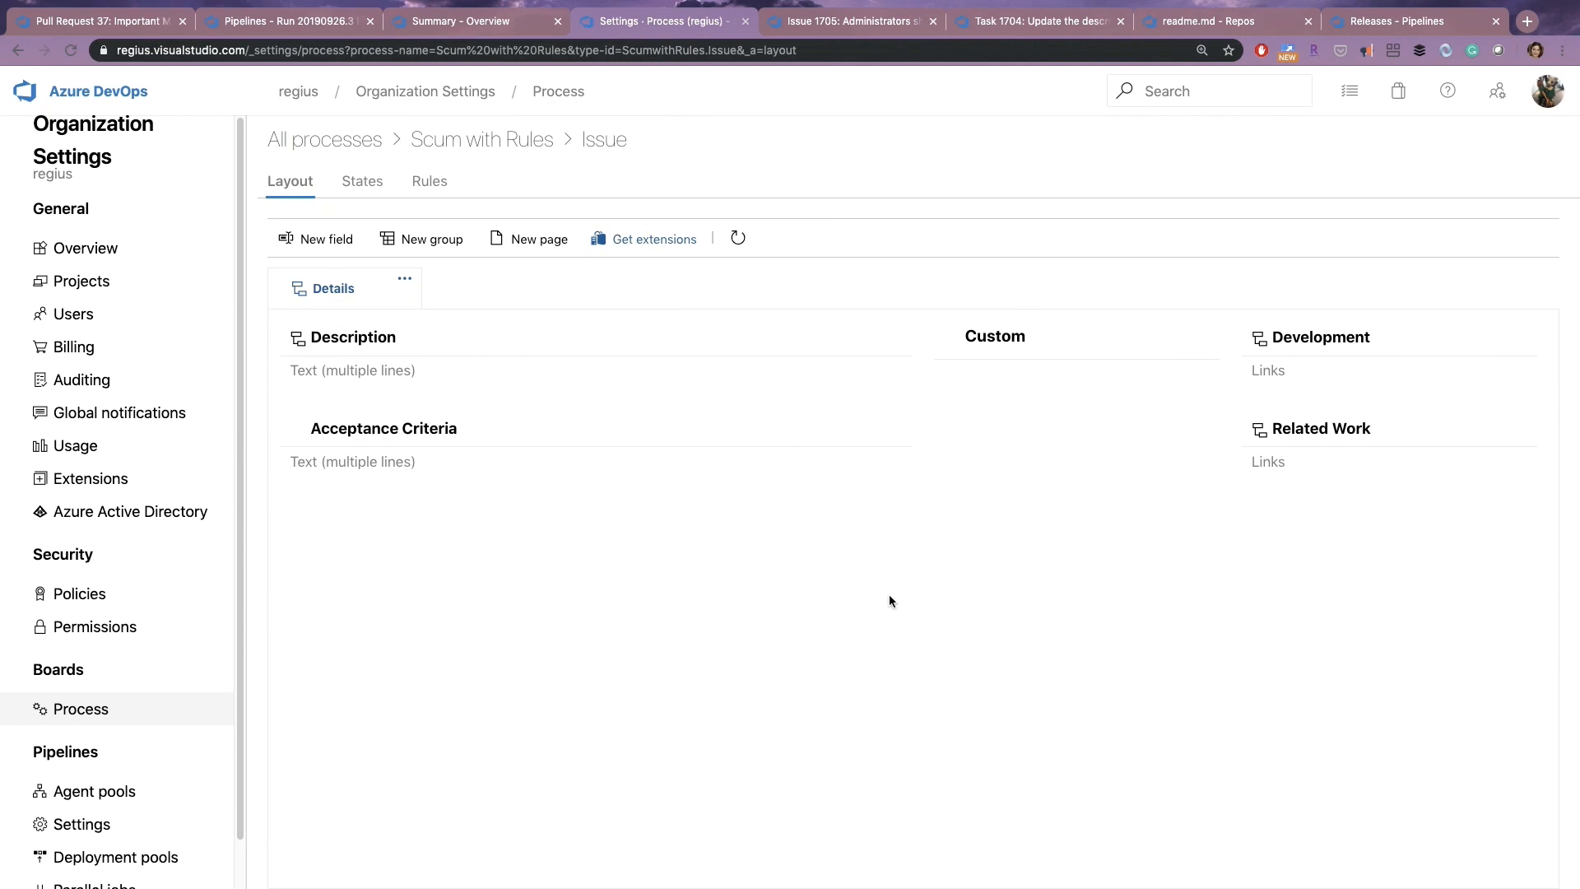
mouse_move(352, 494)
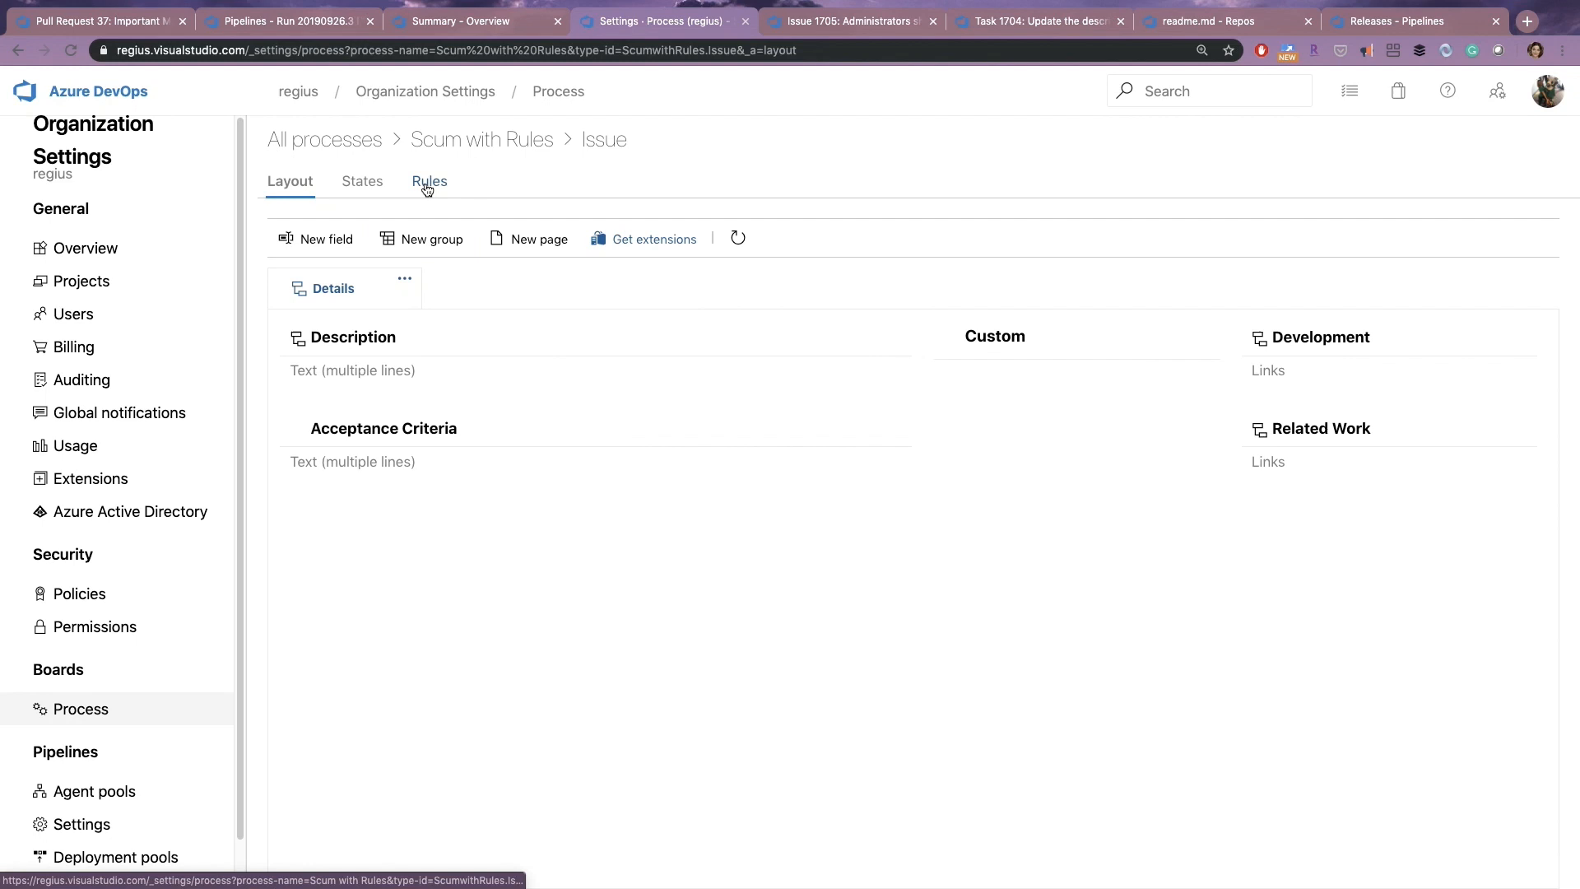
Show the Rules page for the Issue work item type in the Scrum with Rules process.
left_click(428, 181)
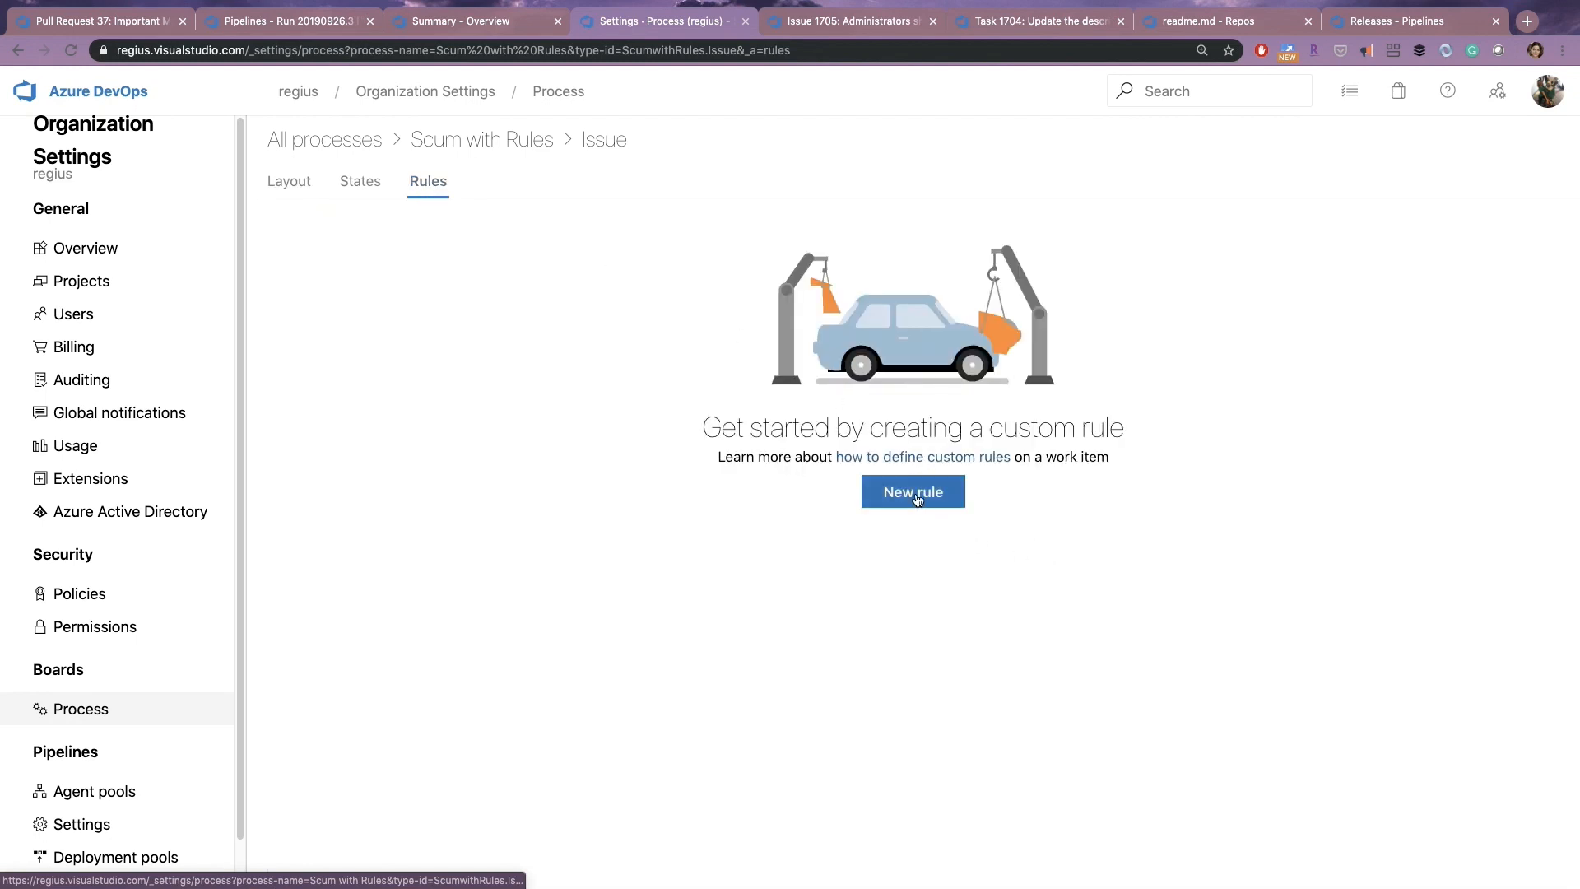
Create a new rule named 'not for admins' and list its available When conditions.
left_click(910, 492)
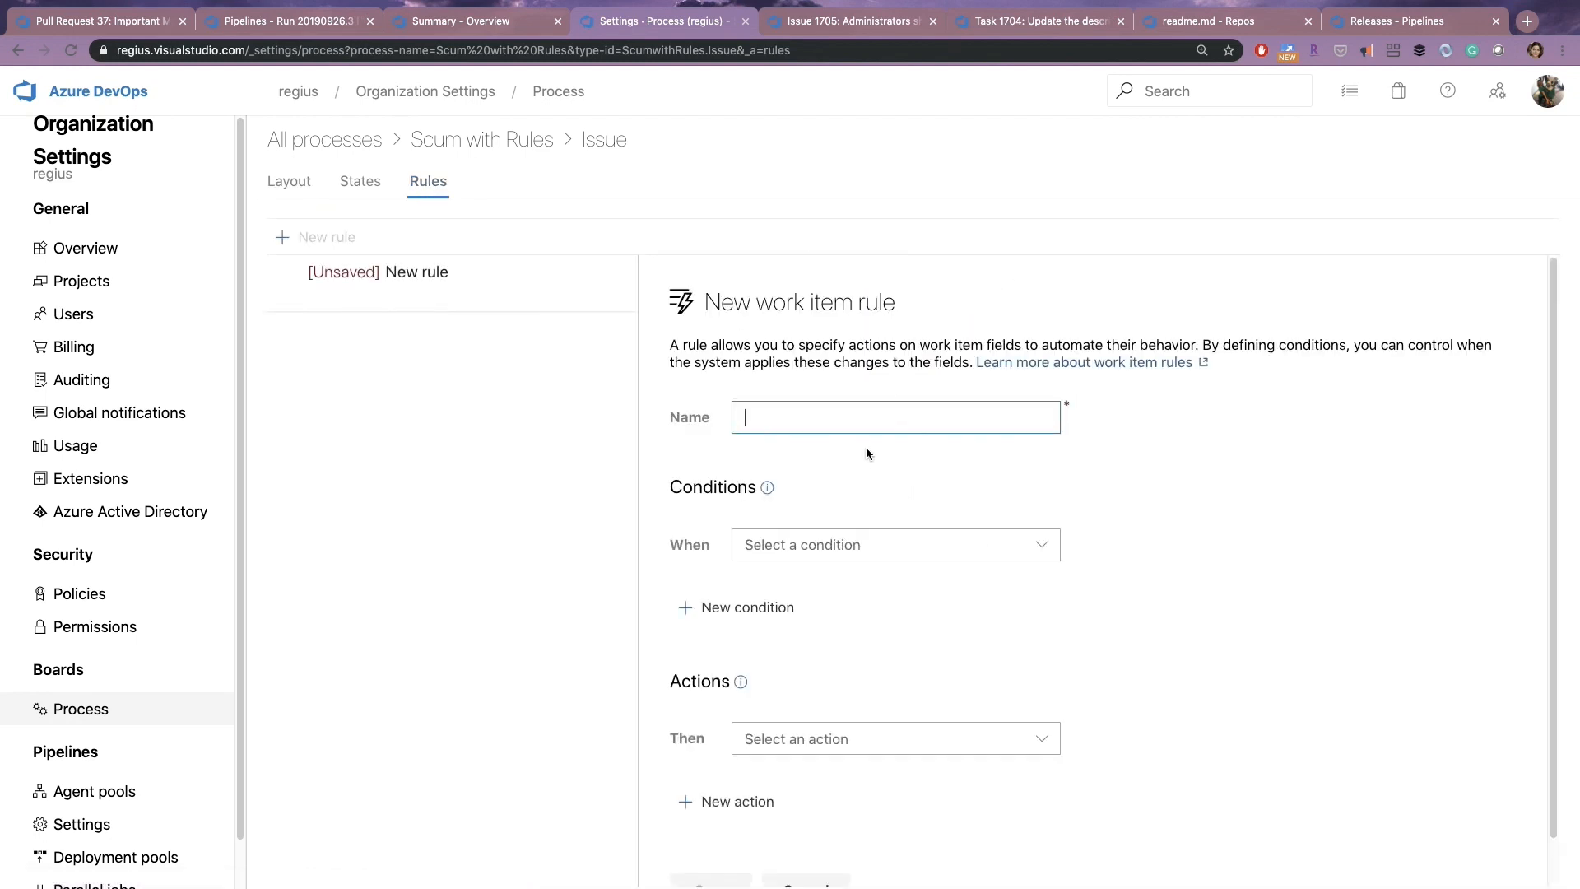
type("n")
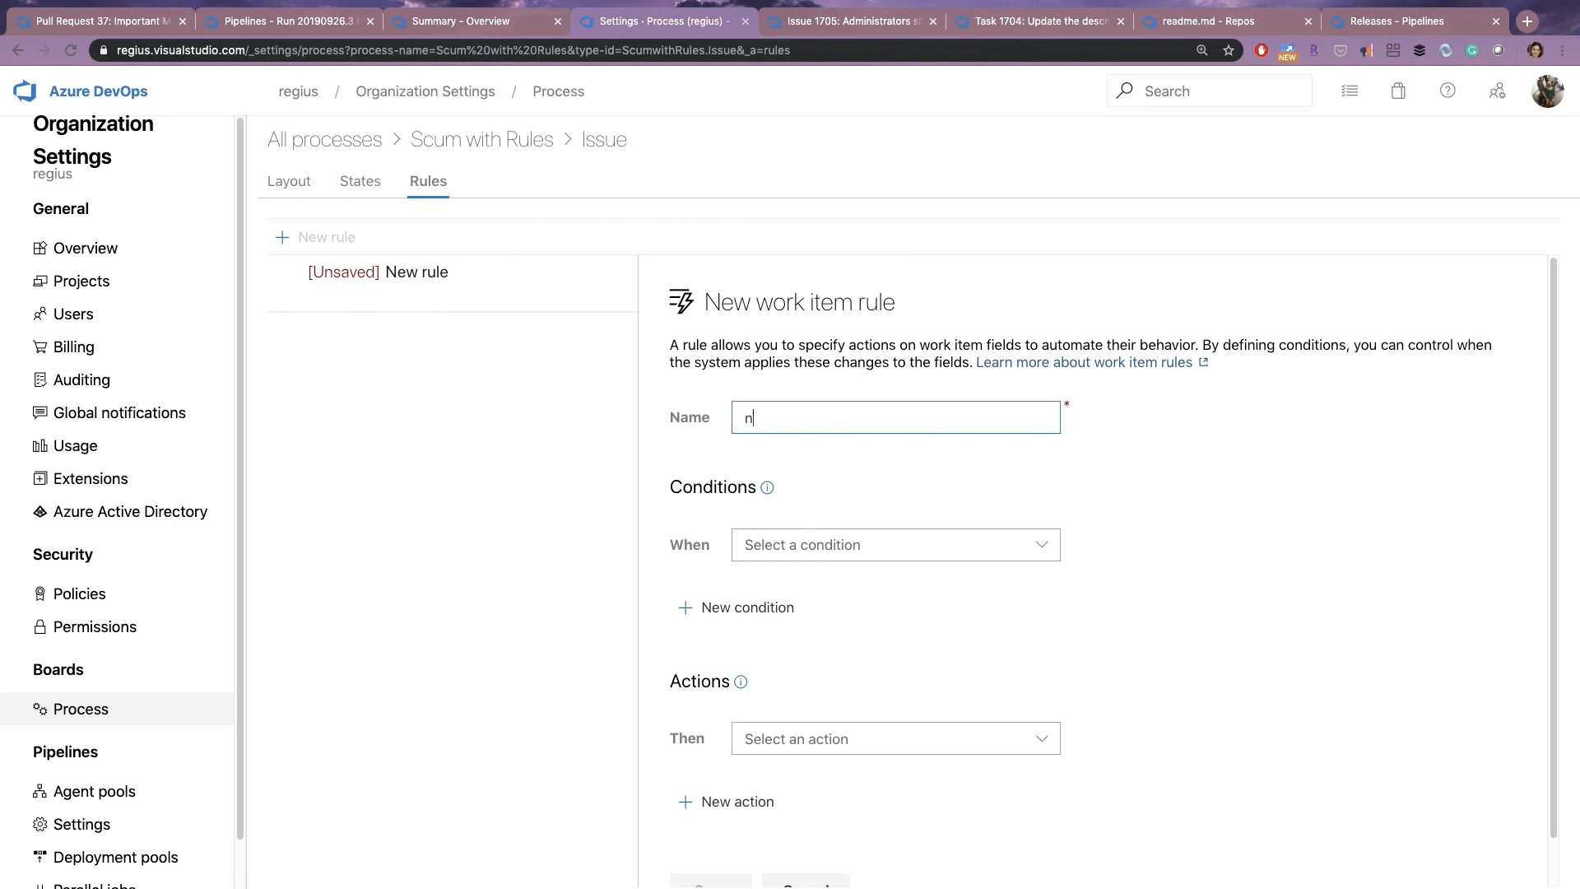
type("ot f")
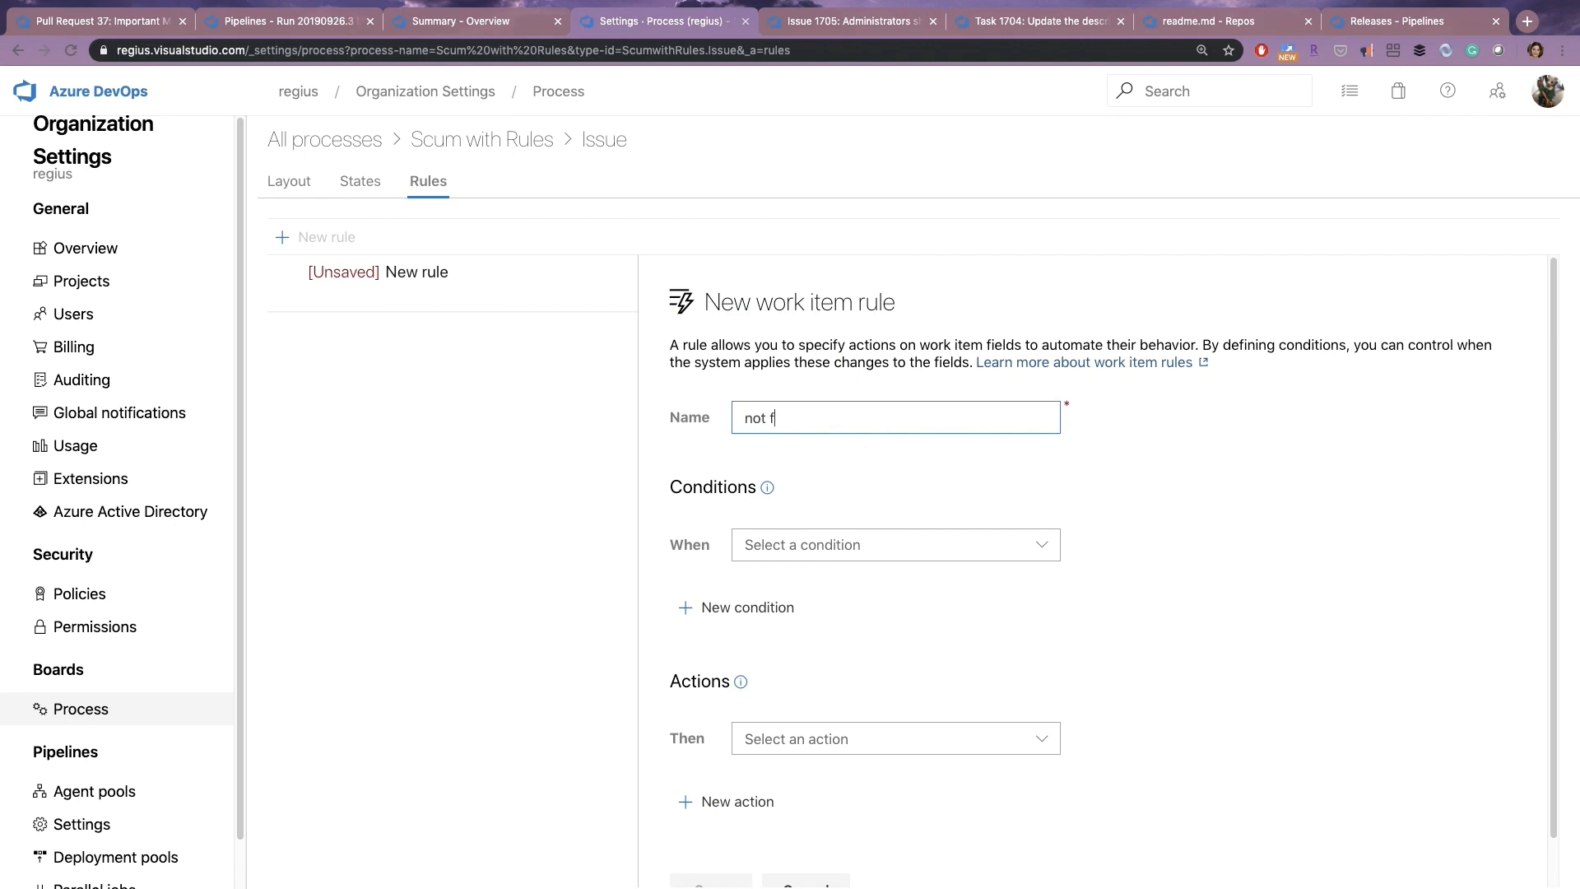
type("or ad")
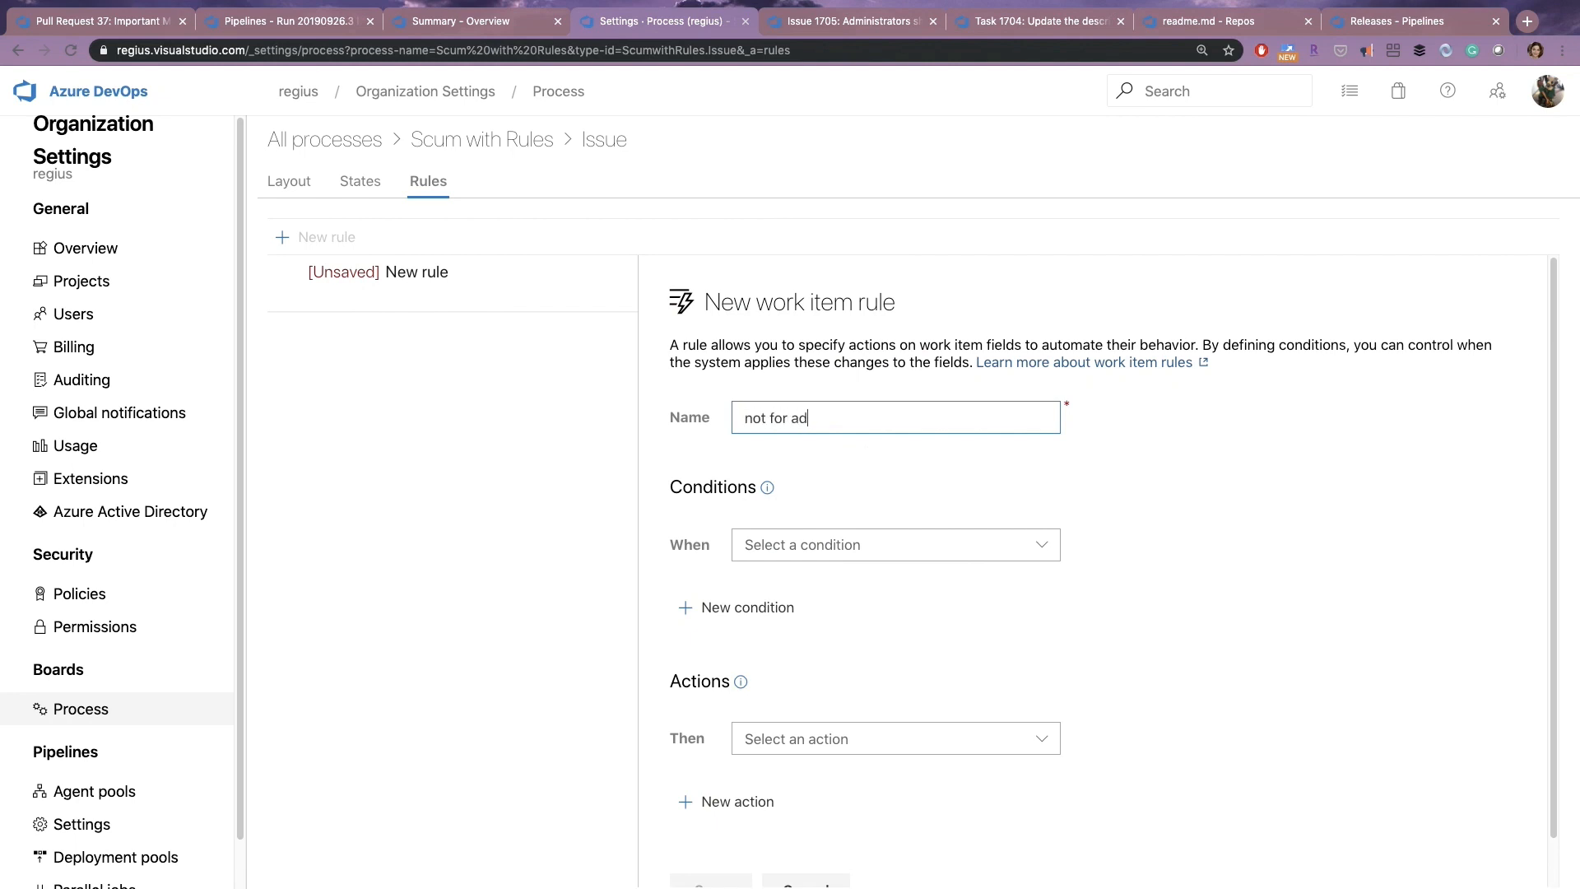
type("mins")
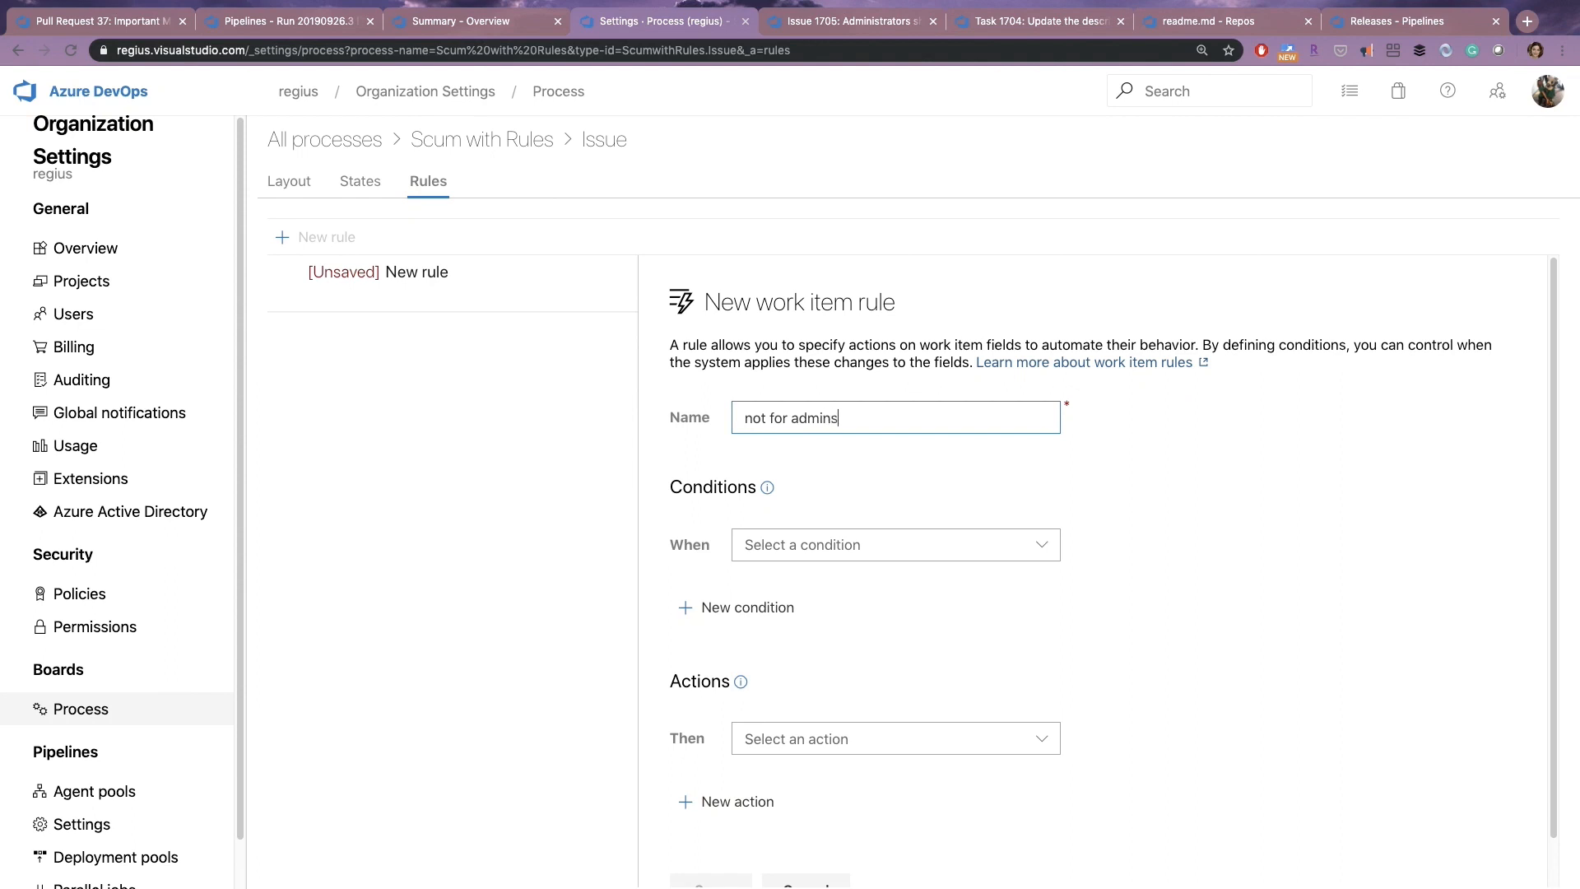
left_click(895, 545)
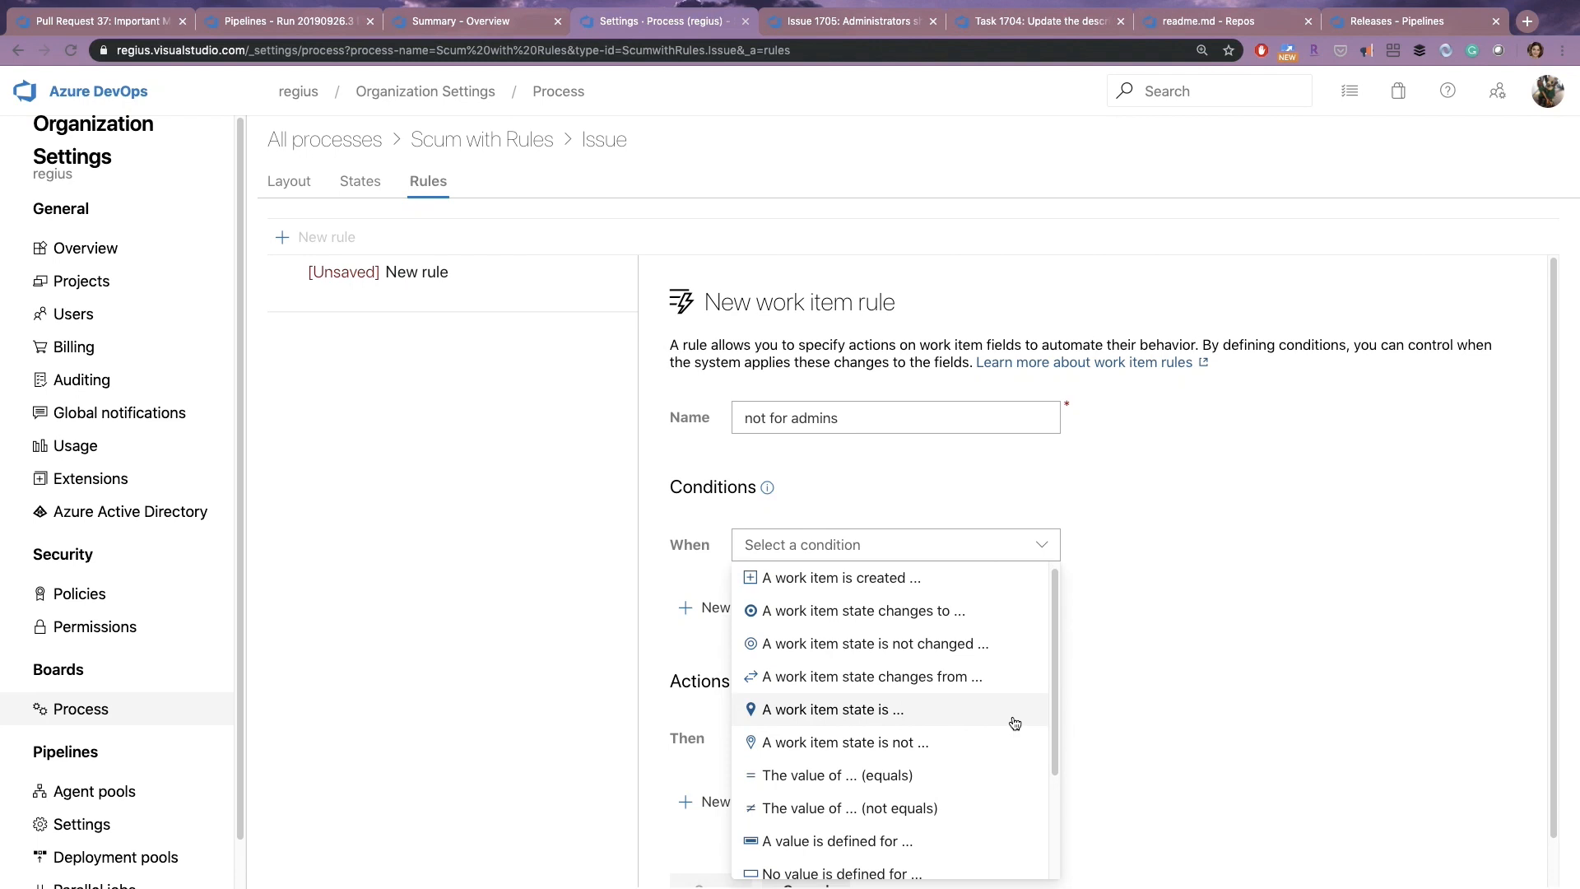
Set the condition to current user is member of group Project Collection Administrators.
scroll("down", 3)
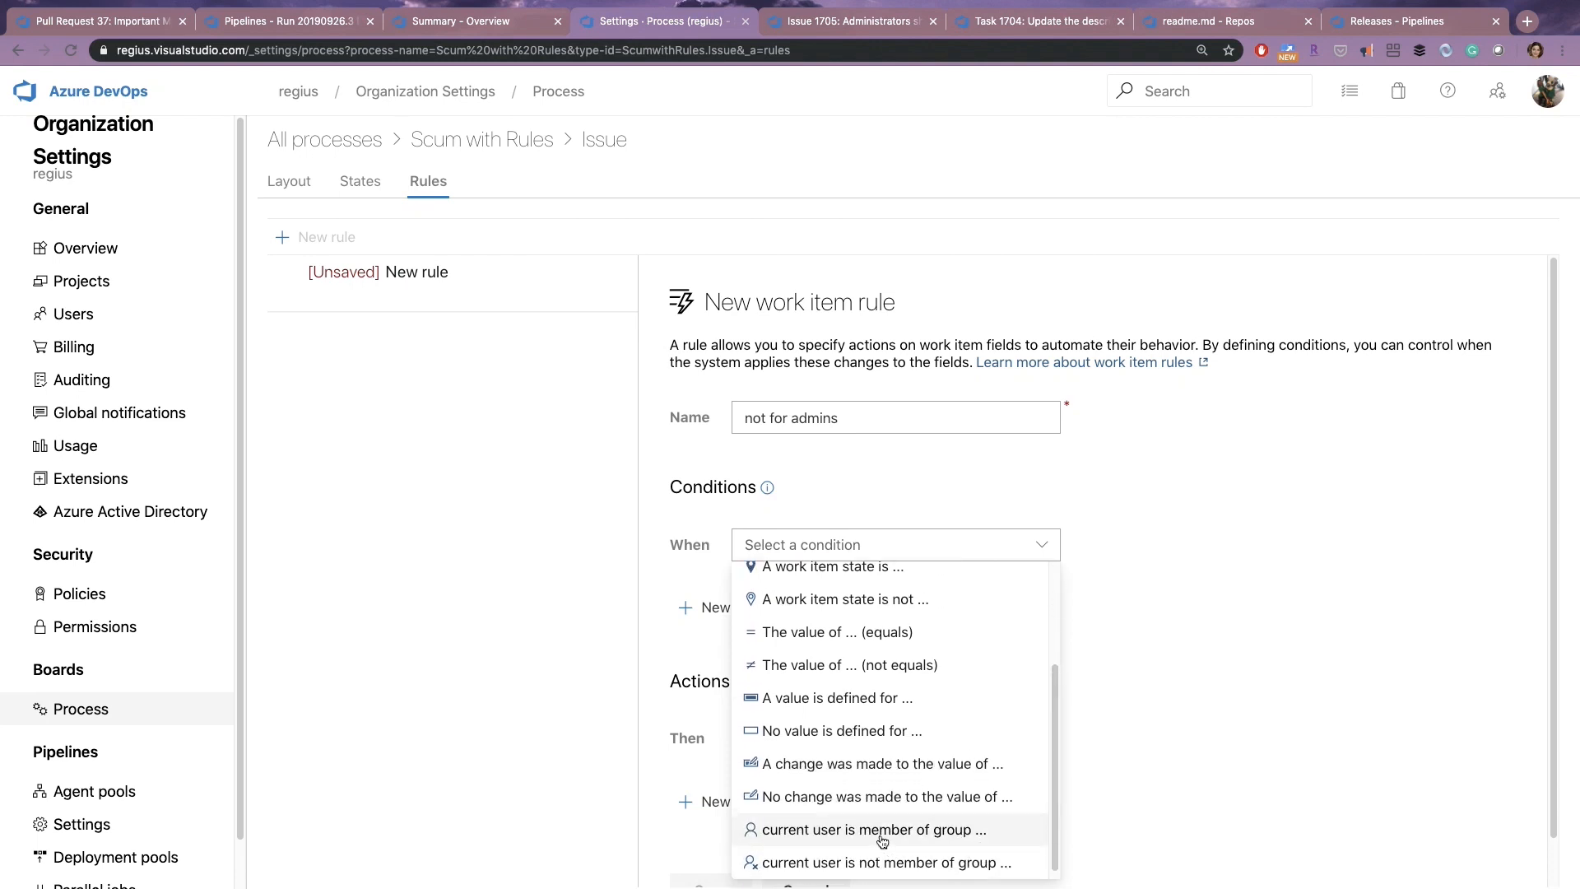
left_click(872, 828)
type("p")
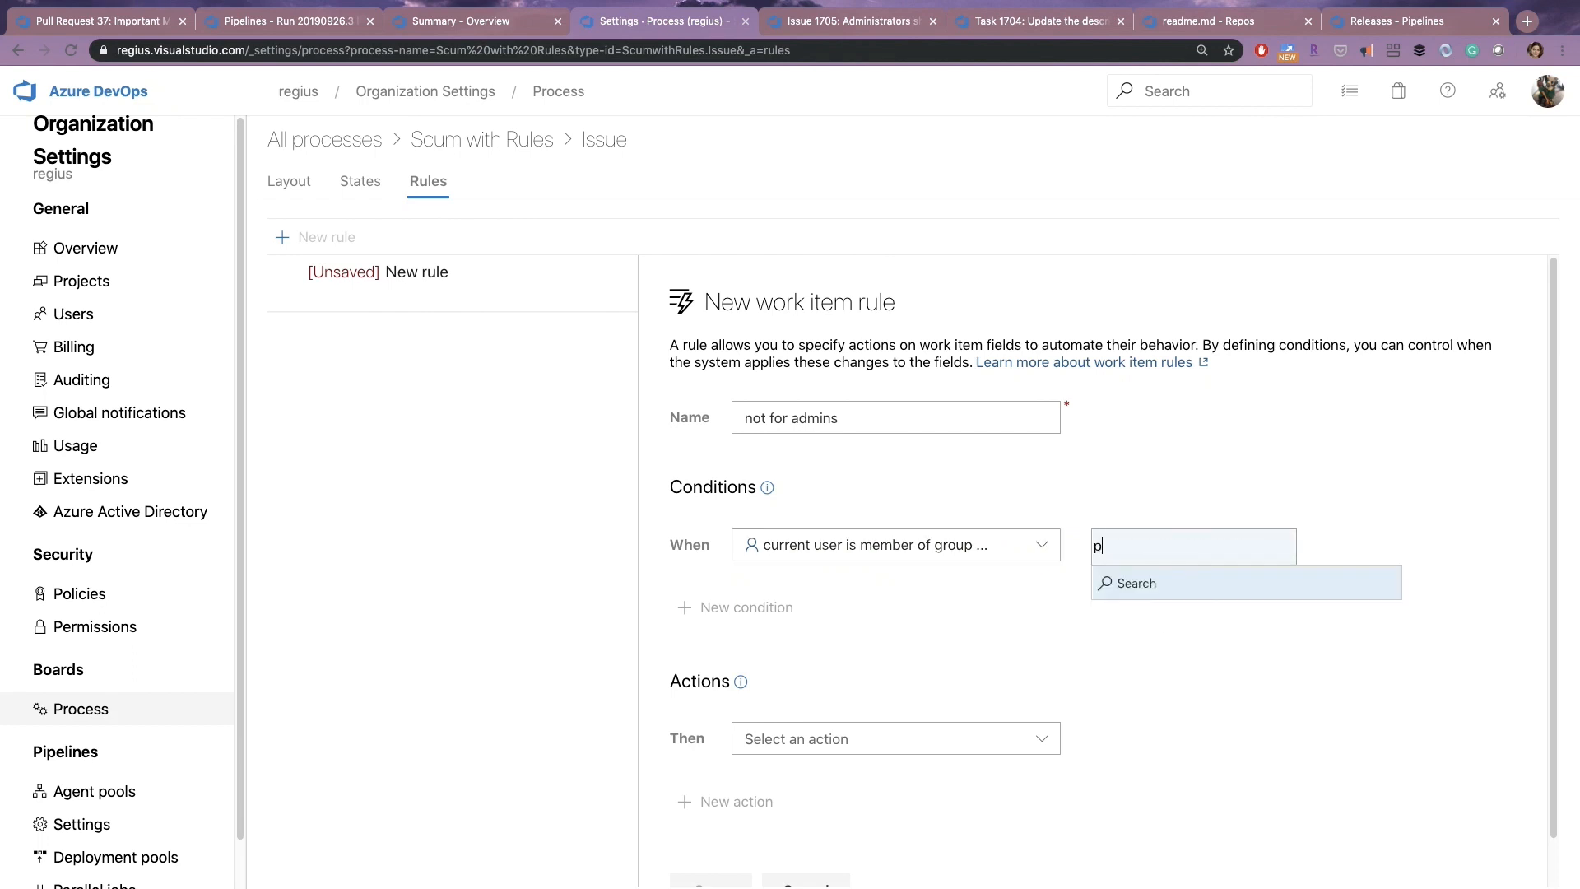
type("rj")
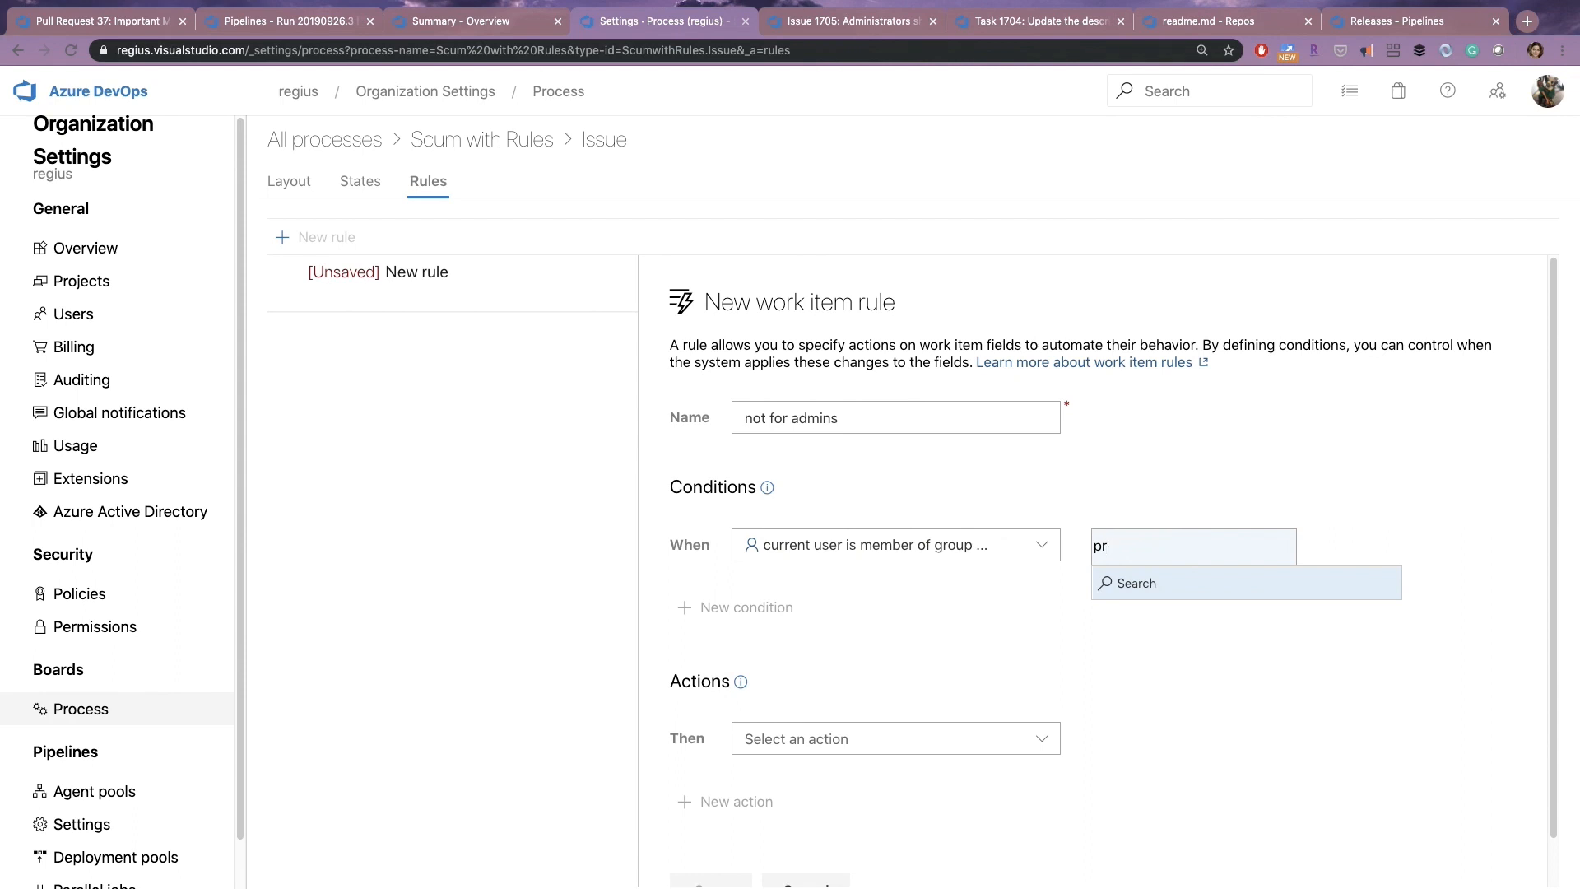
type("ojec")
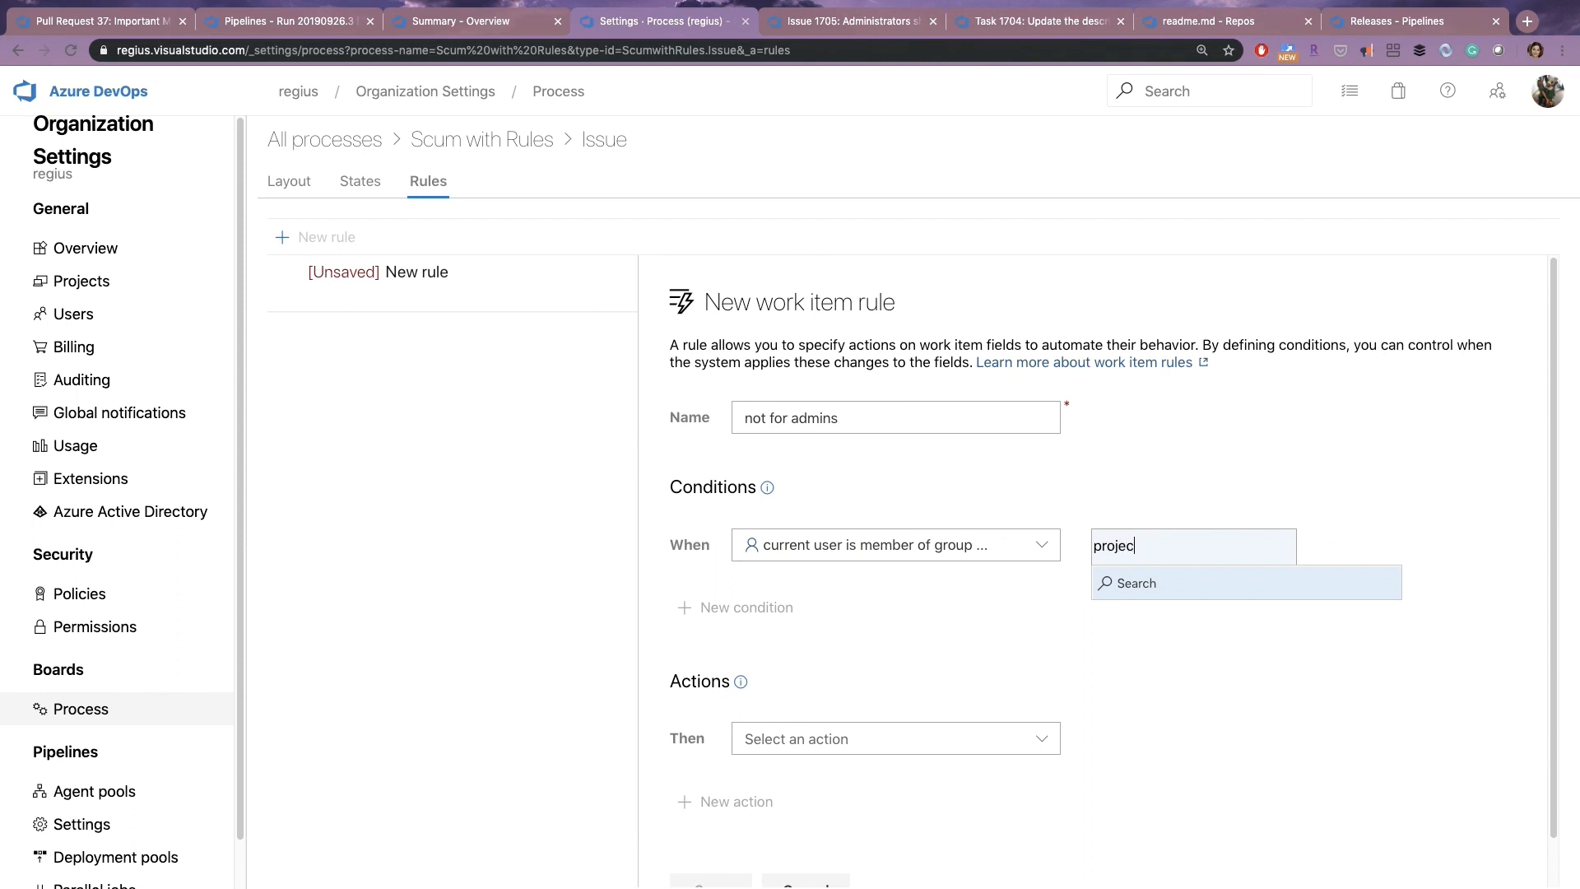
type("col")
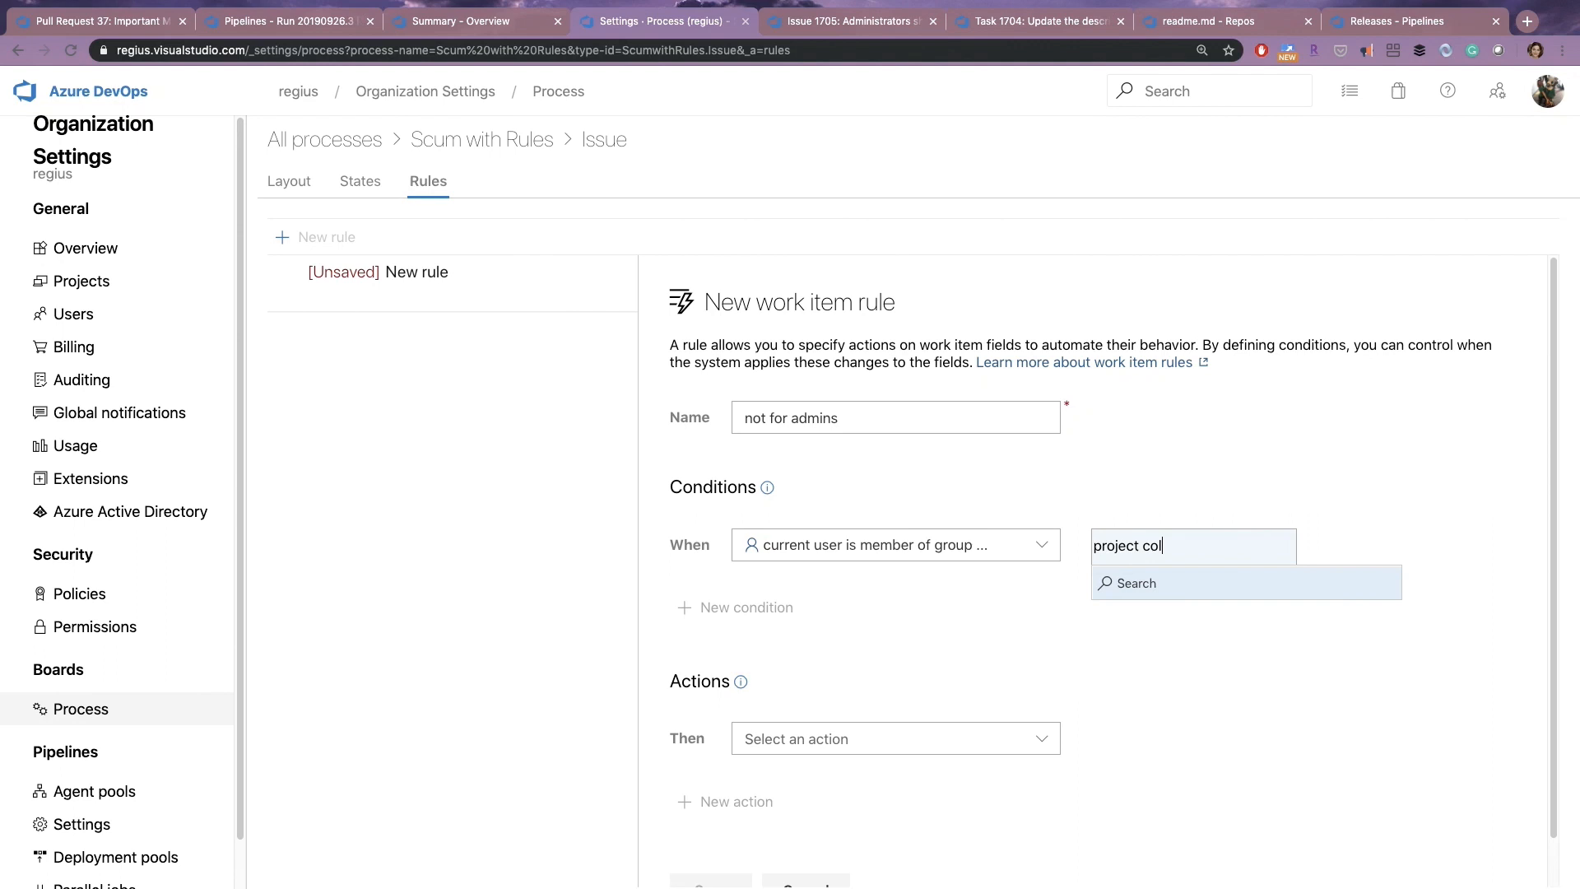
type("lect")
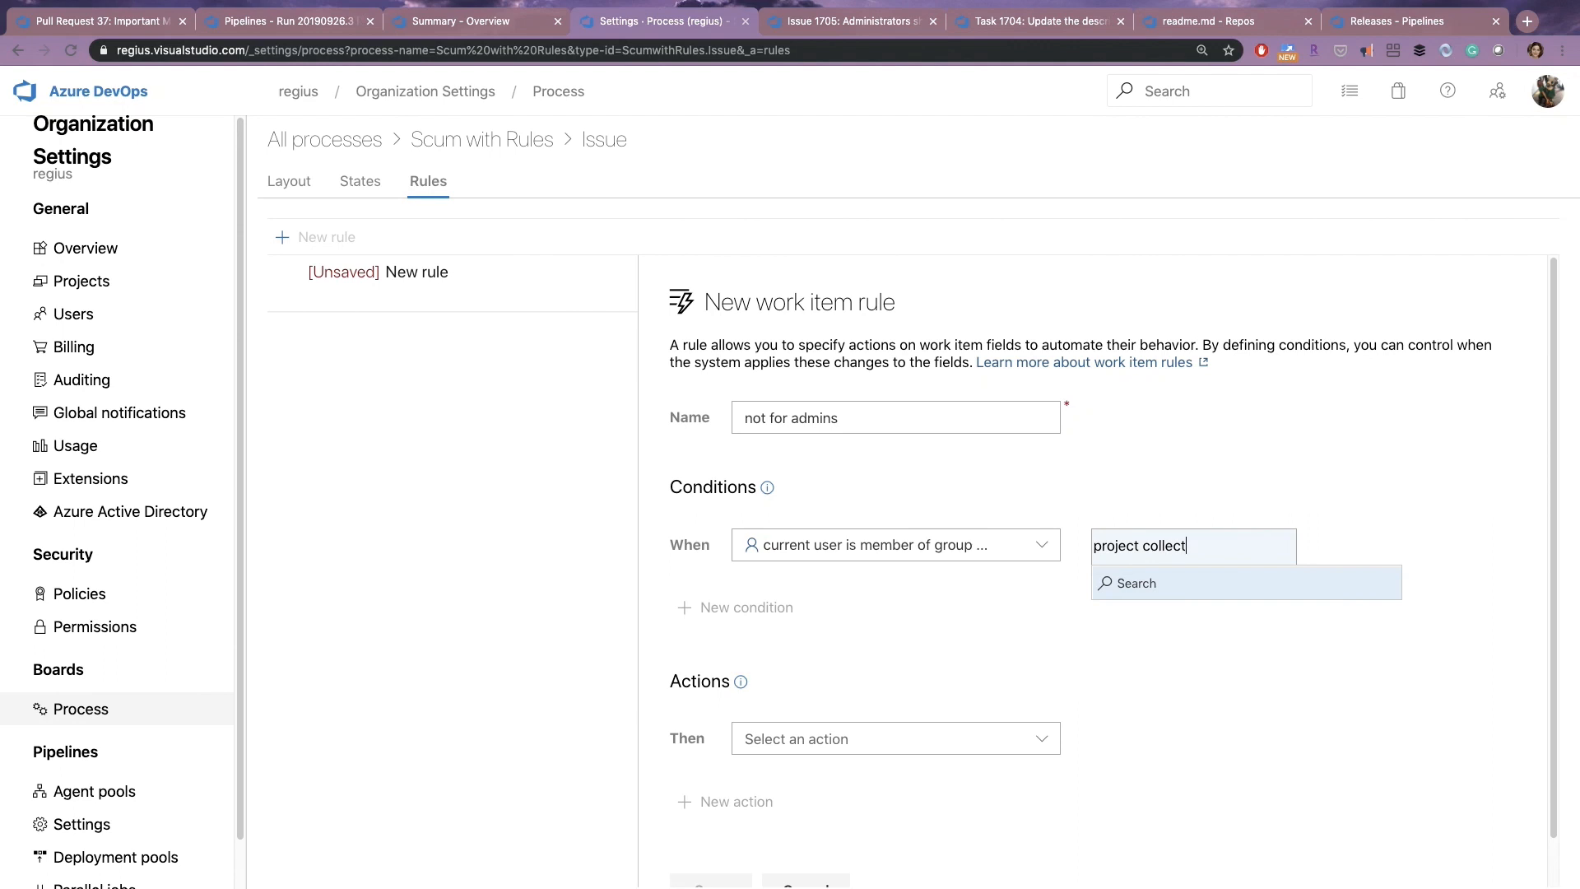
type("ion")
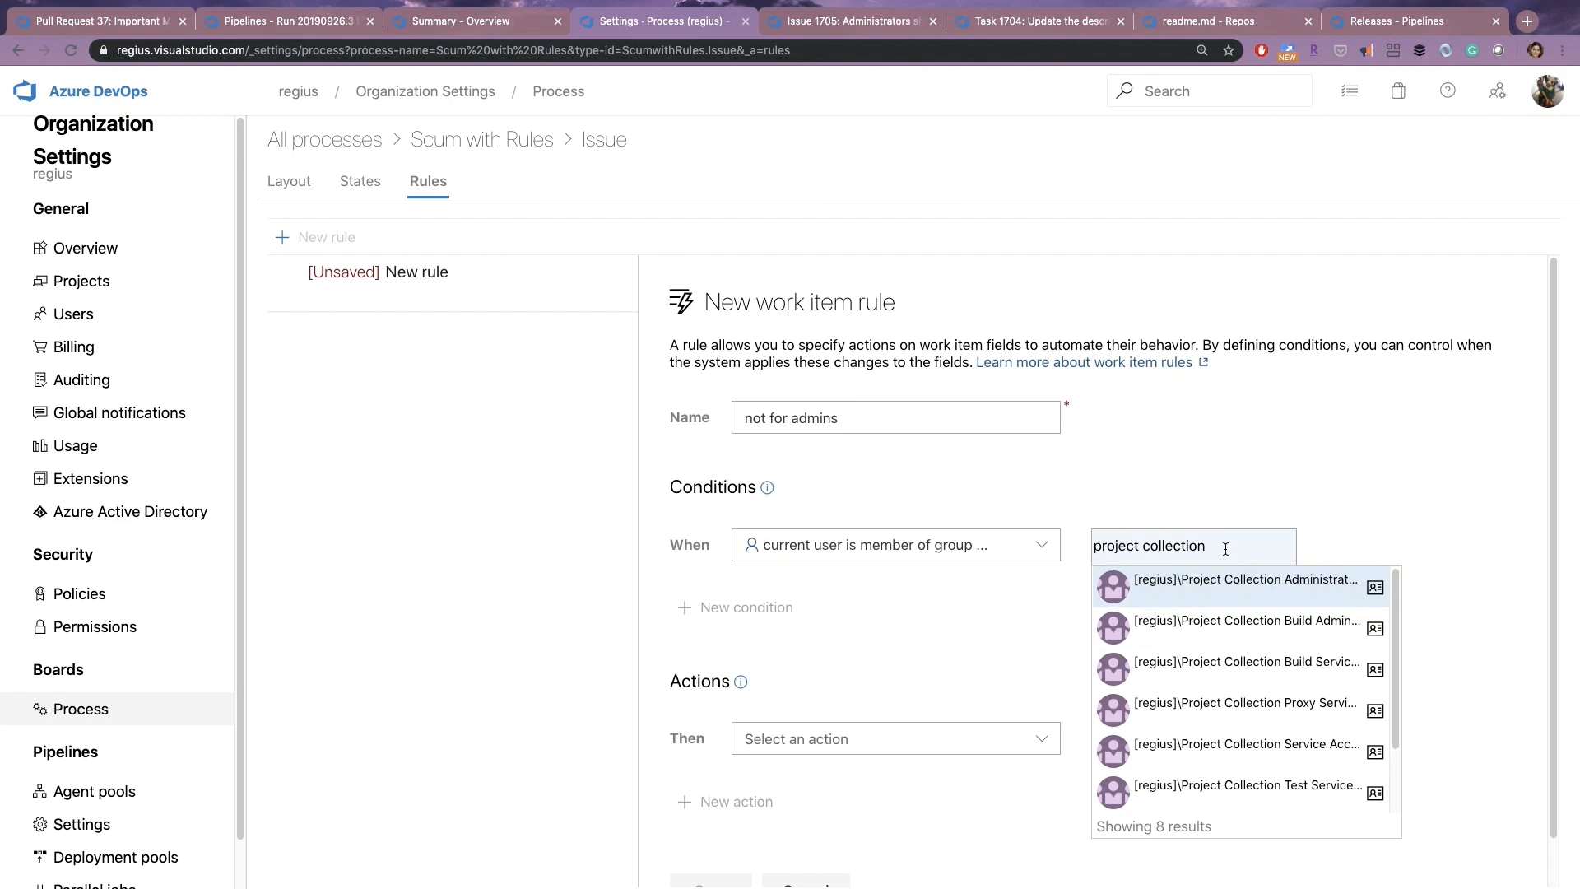
left_click(1244, 578)
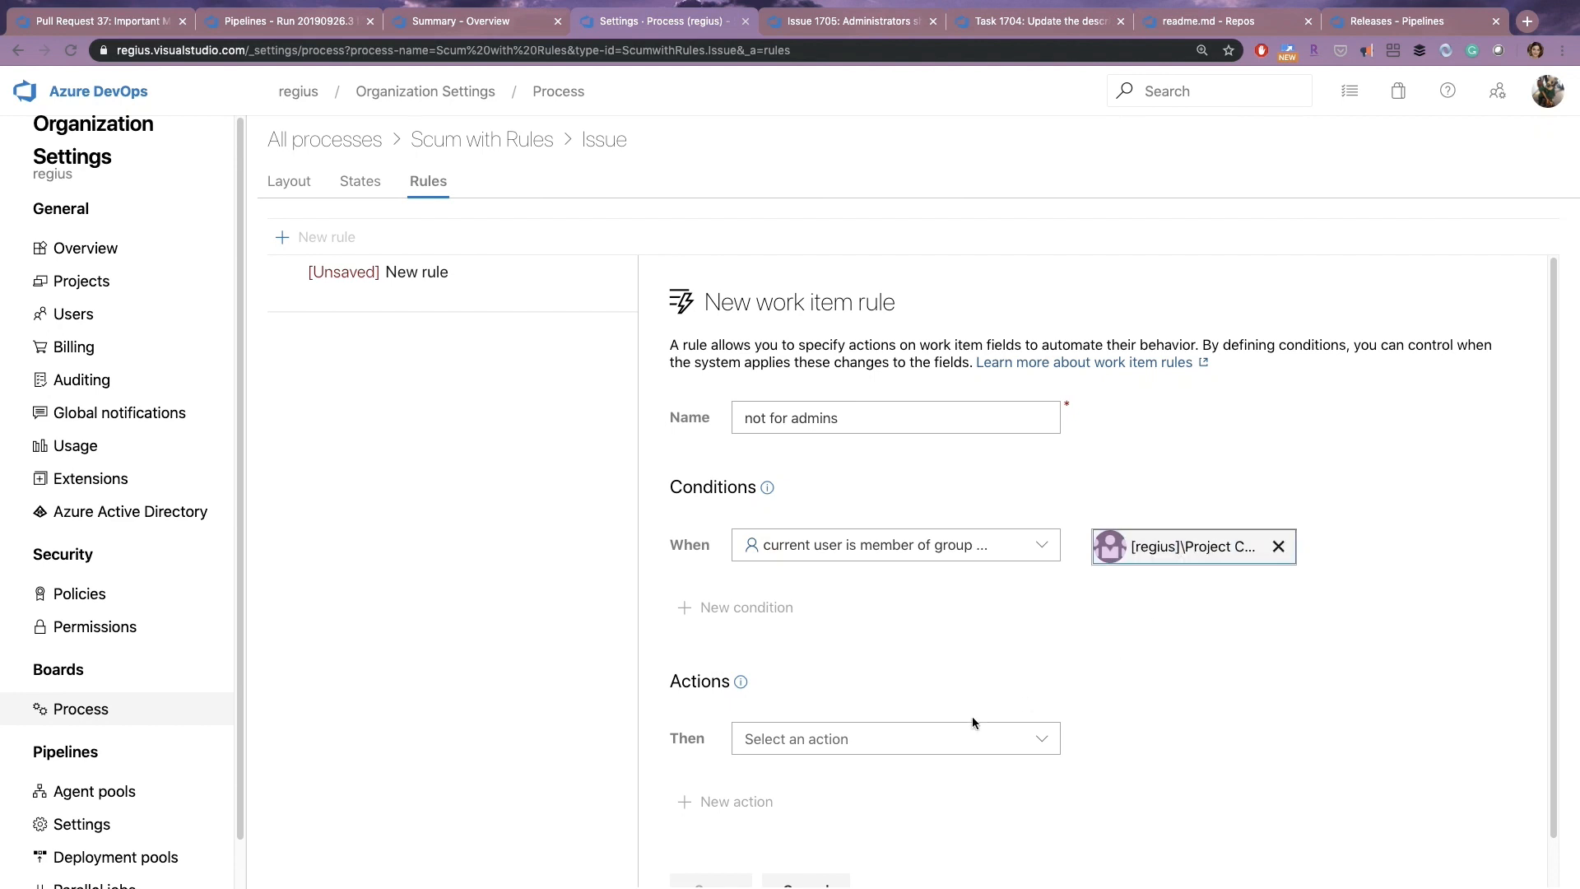
Set the action to hide the Acceptance Criteria field, save the rule, and switch to issue 1705.
left_click(893, 737)
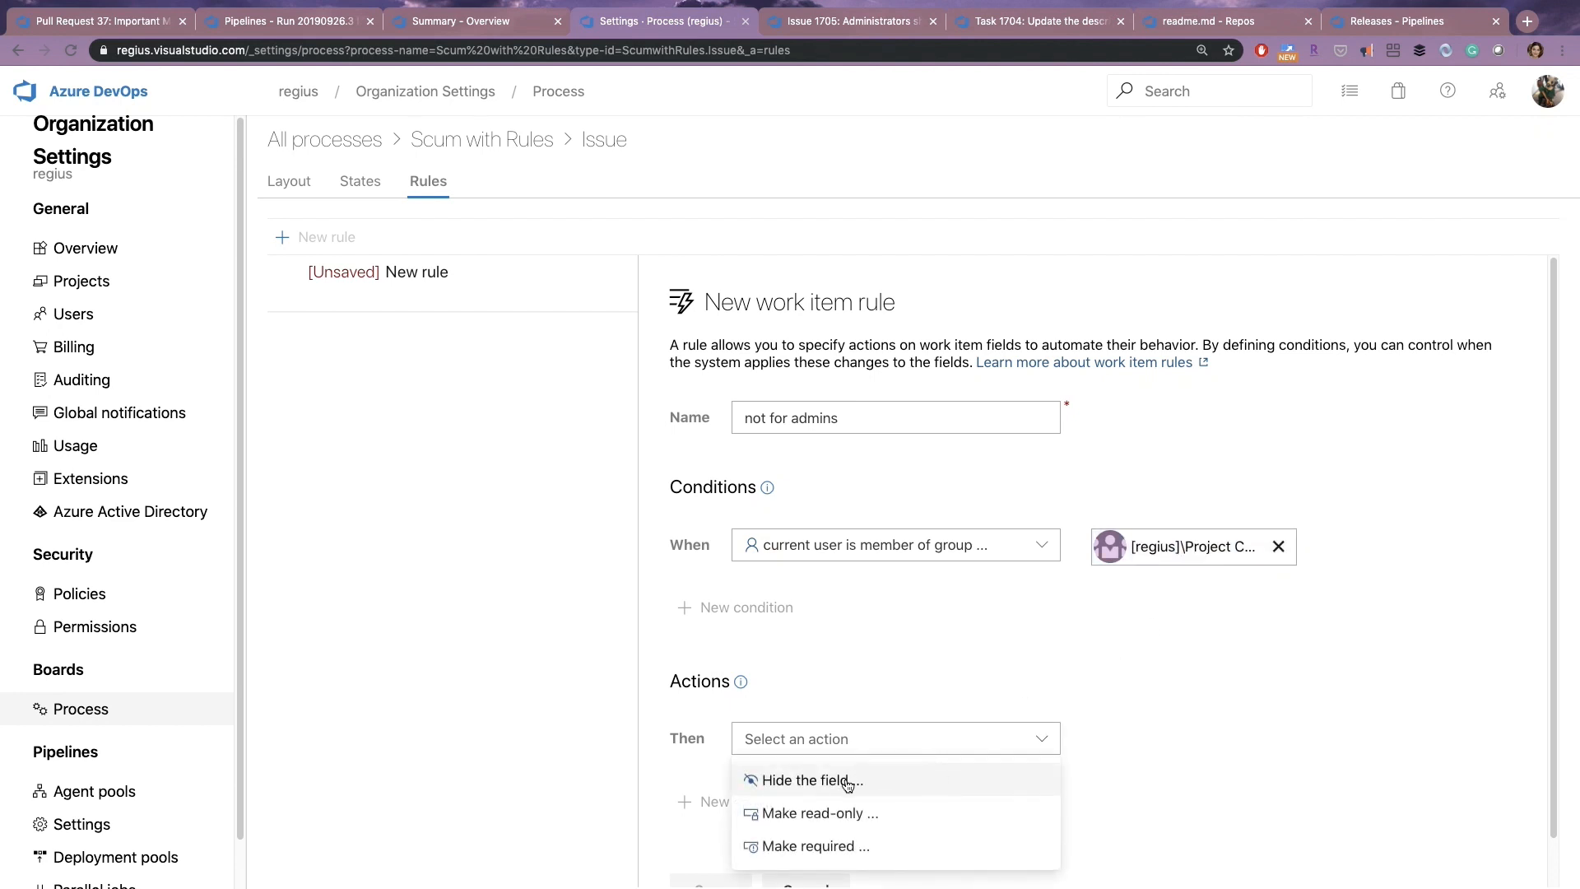
left_click(807, 779)
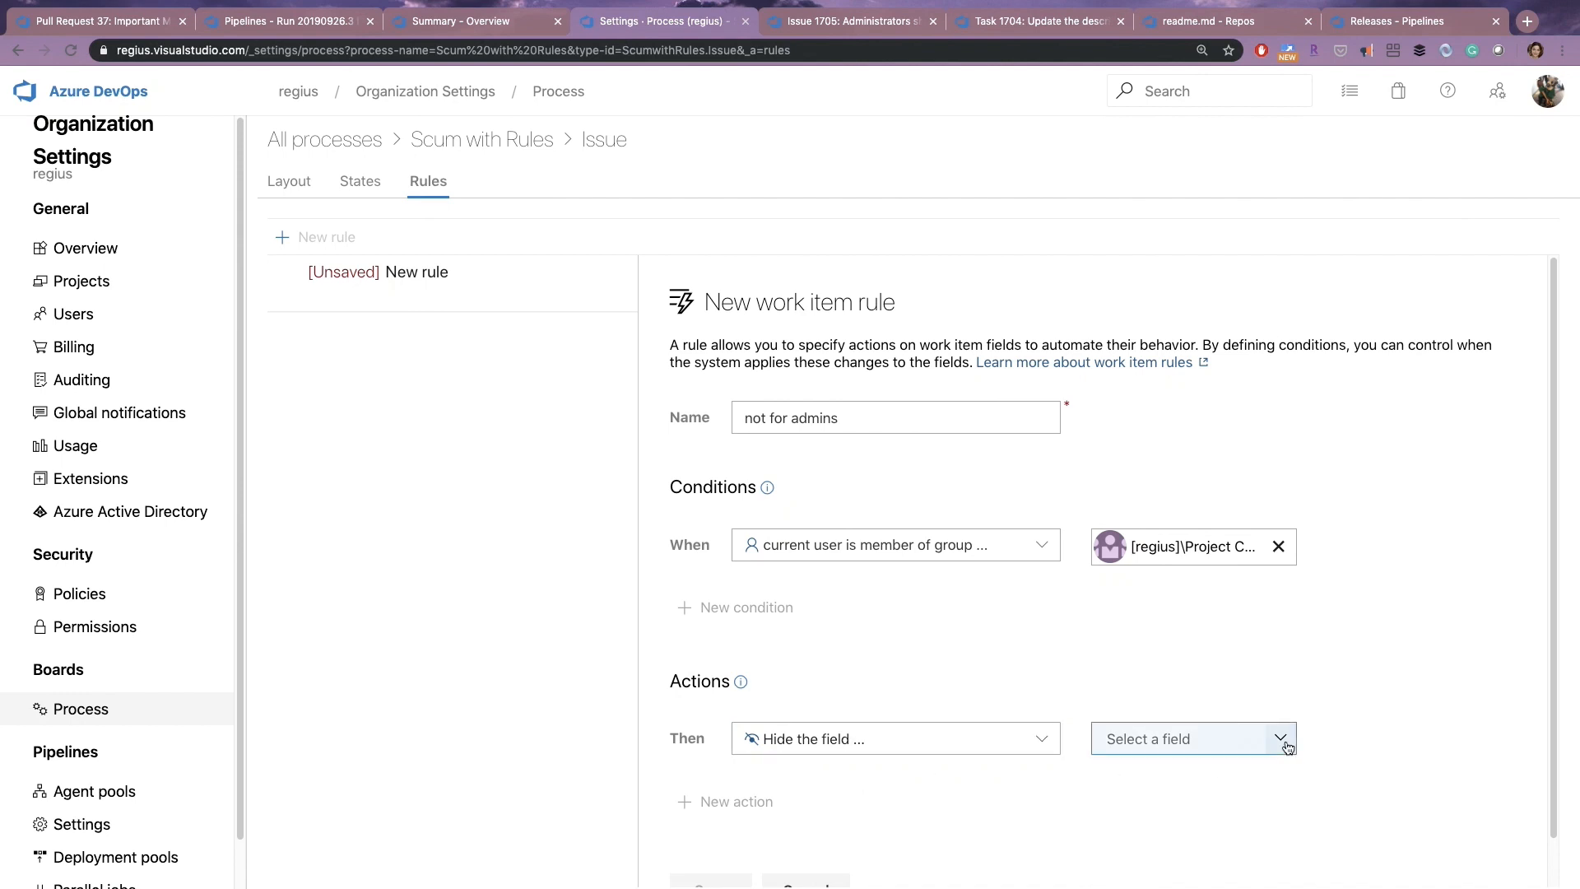
left_click(1194, 737)
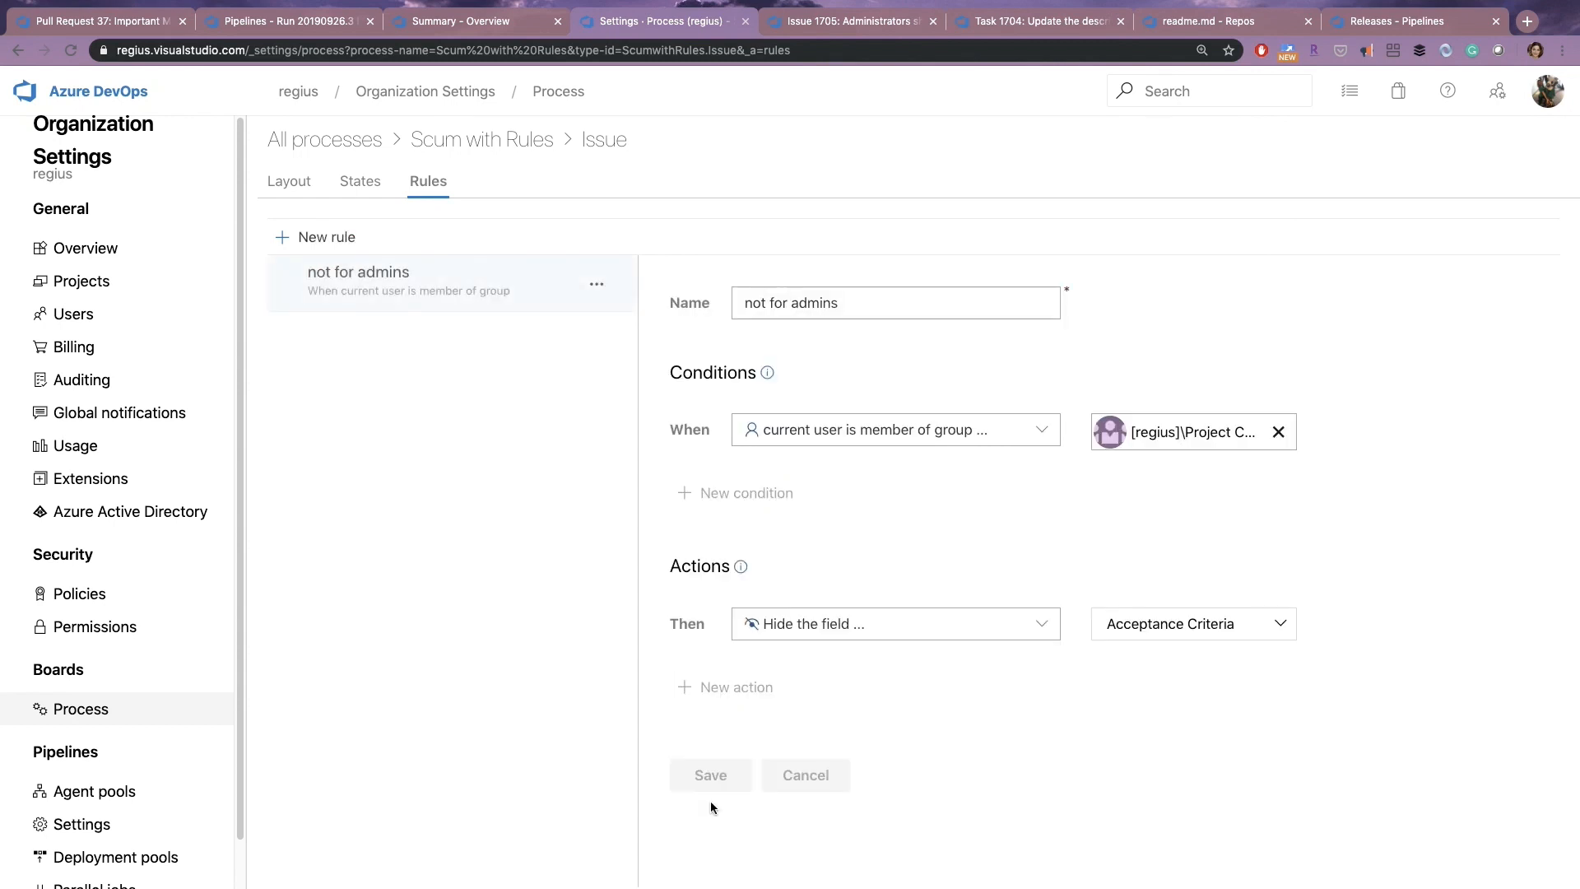
mouse_move(425, 90)
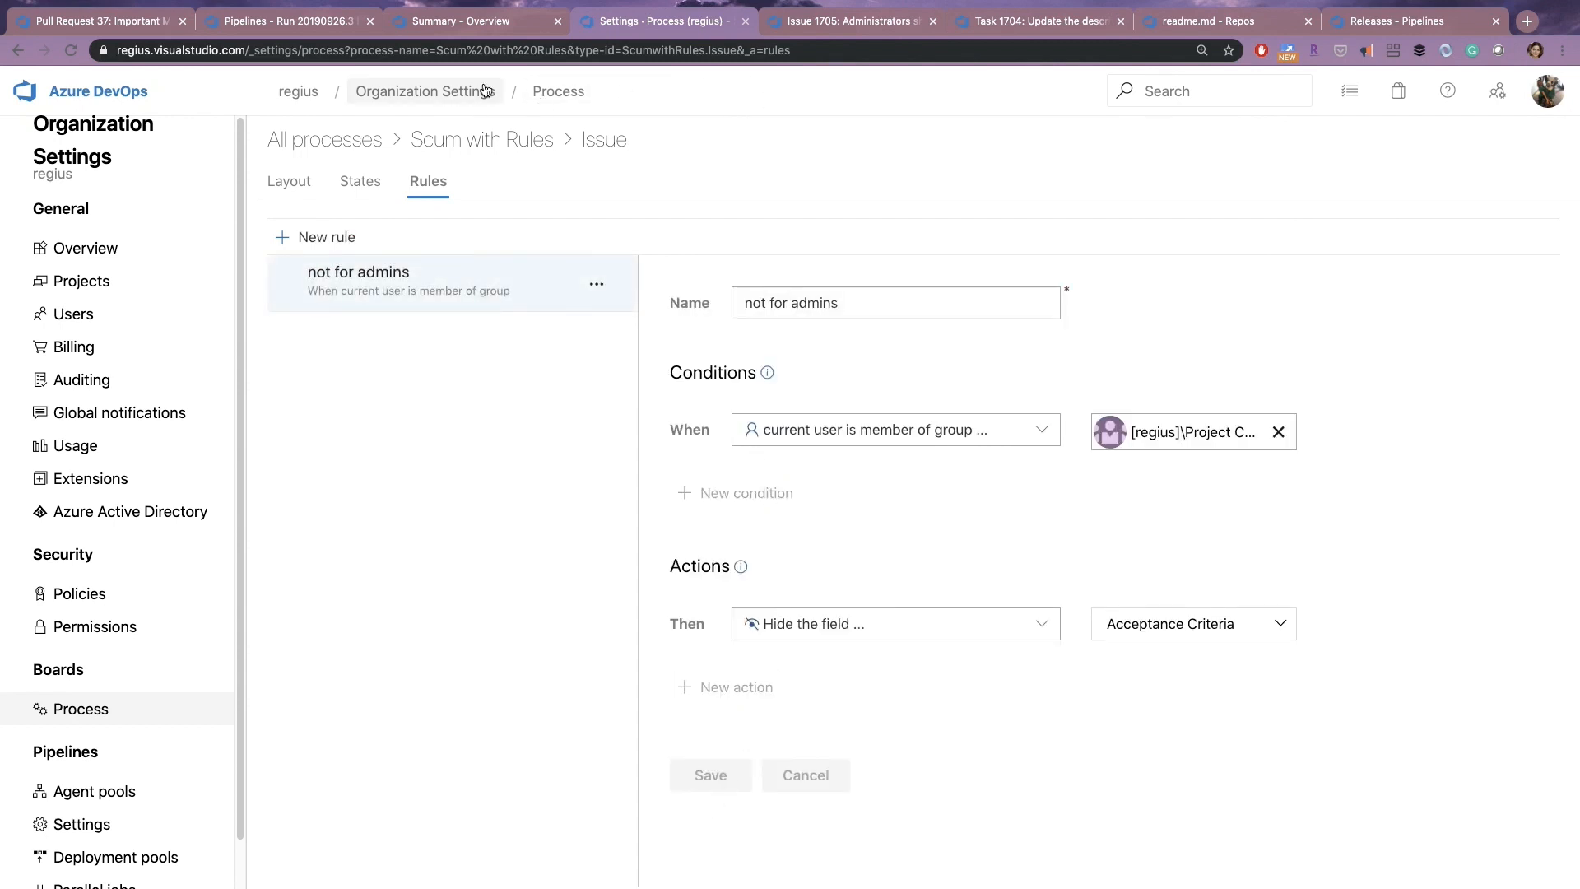
left_click(851, 22)
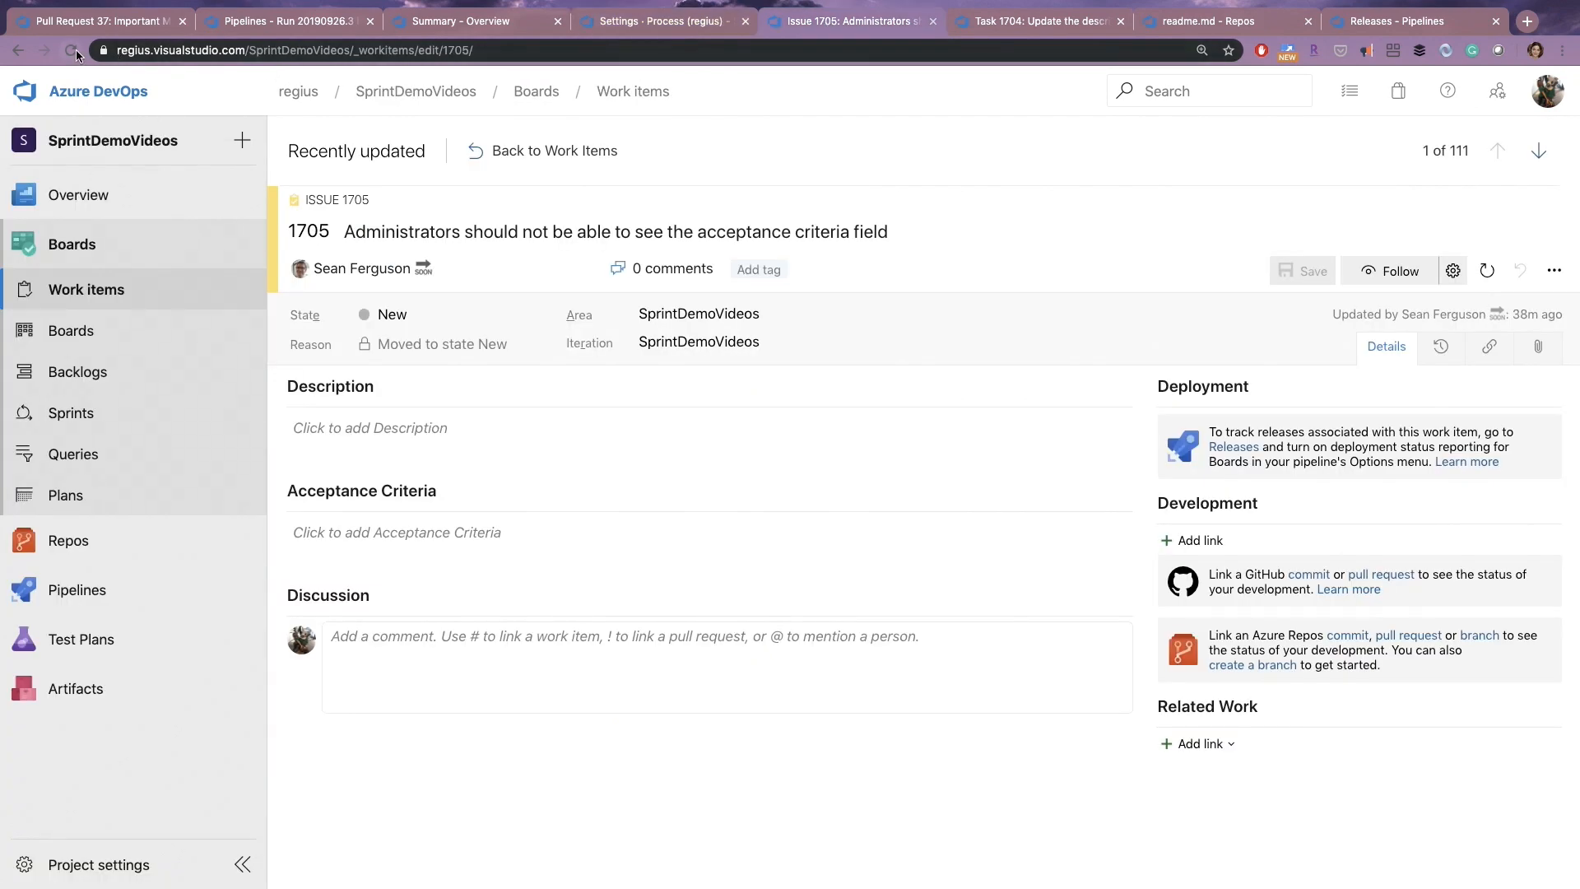
Reload issue 1705 so the 'not for admins' rule takes effect.
left_click(76, 51)
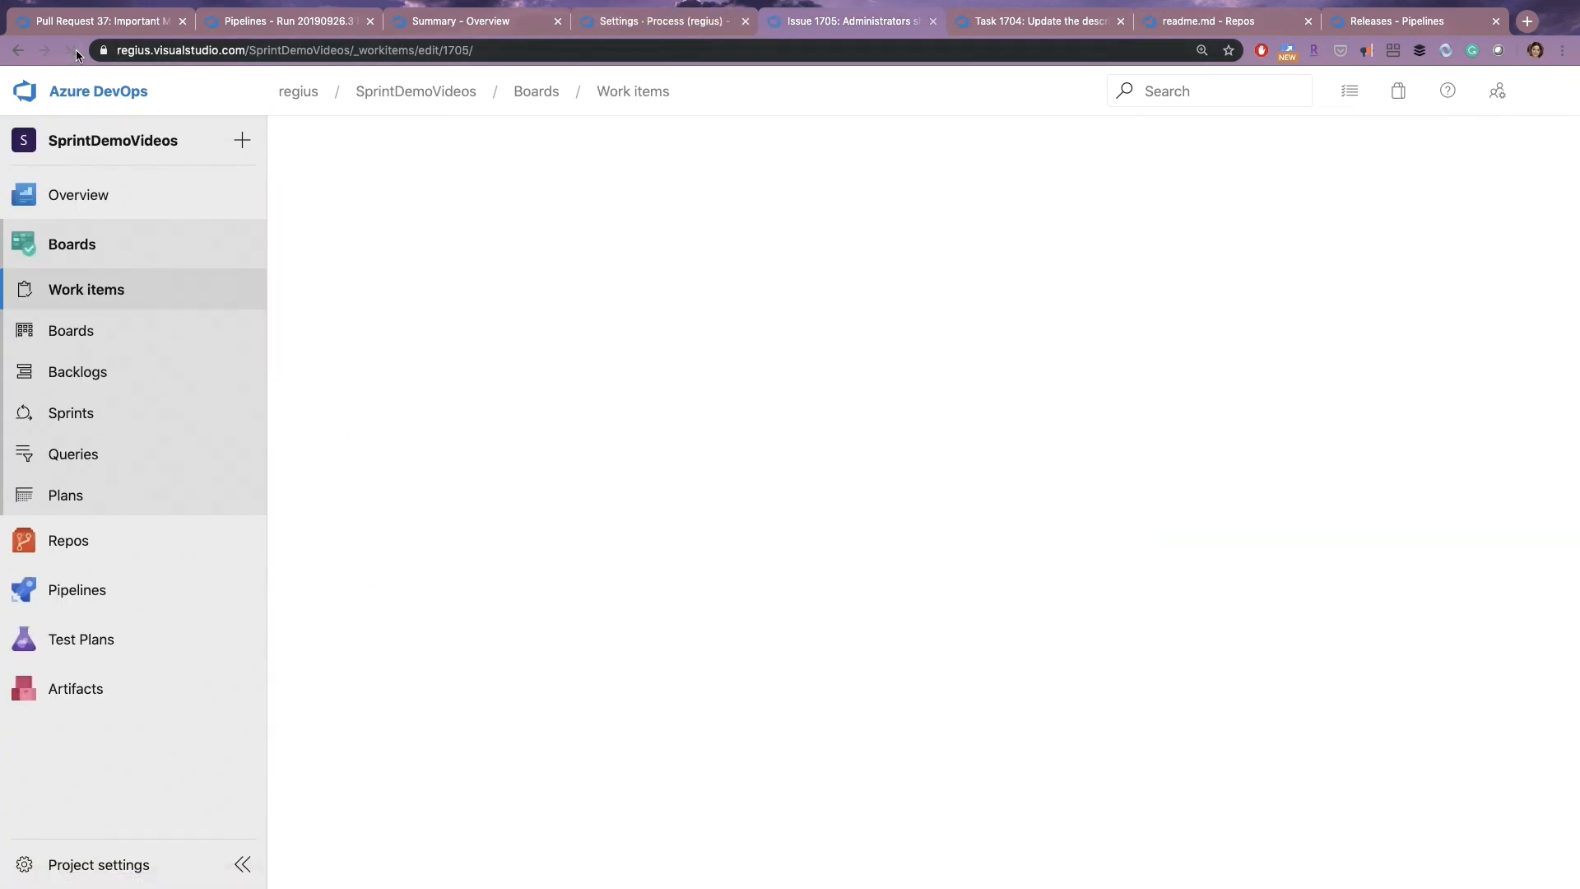